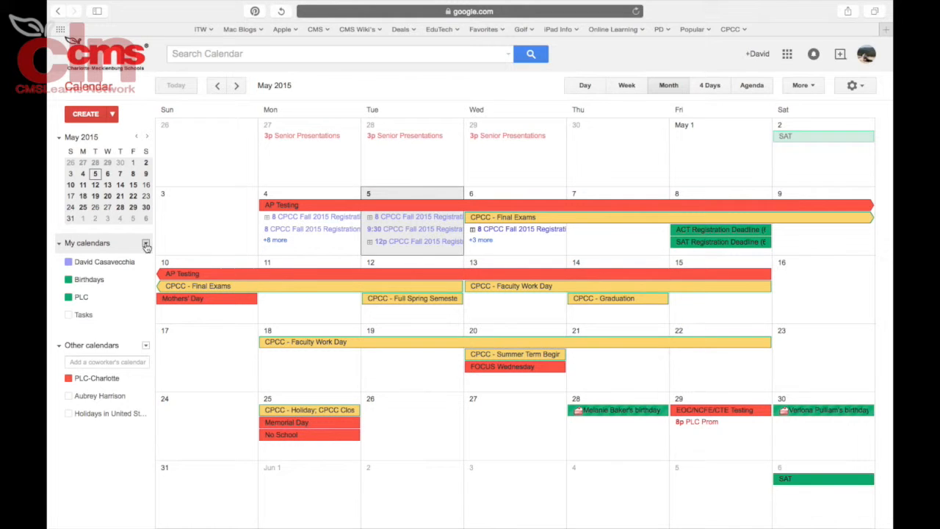
Step: Choose Create new calendar from the My calendars dropdown
left_click(146, 243)
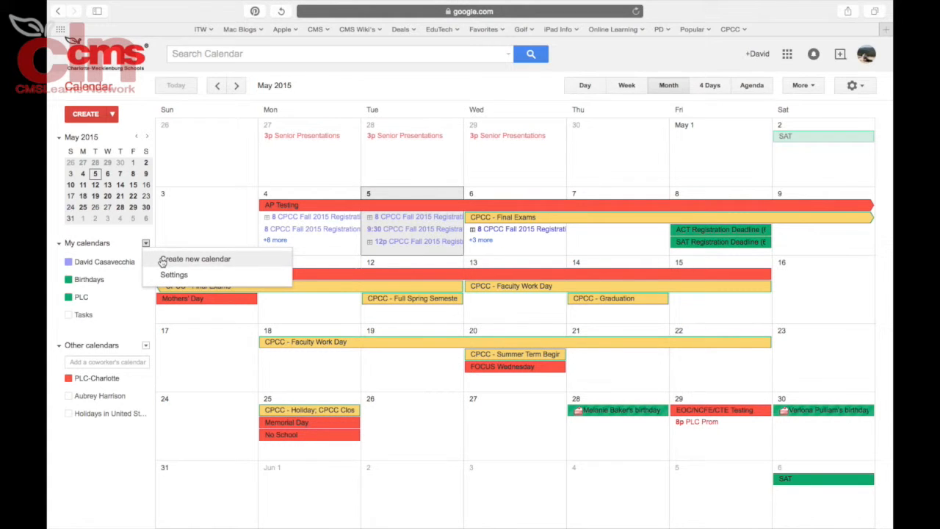
left_click(196, 259)
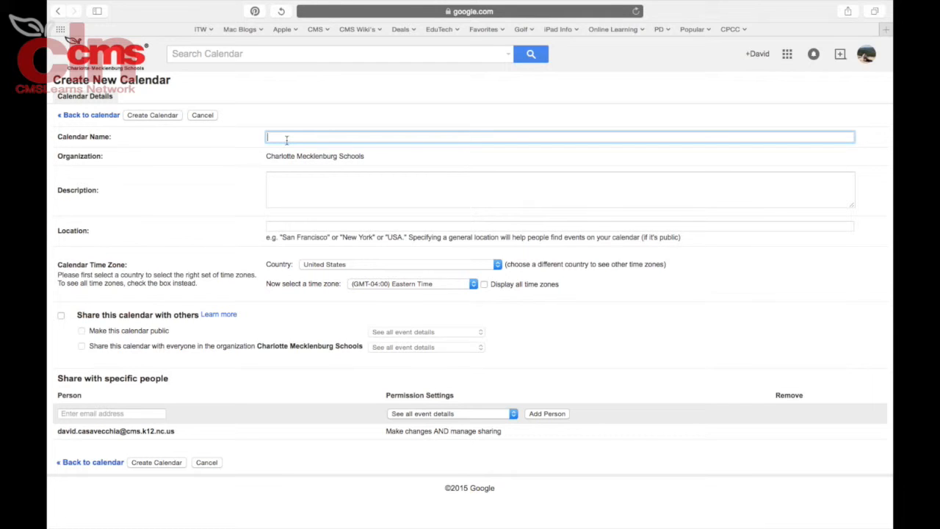
Step: Name the calendar 'Biology - 1st Period' with description 'A calendar of events for 1st period Biology'
type("Biology - 1st Period")
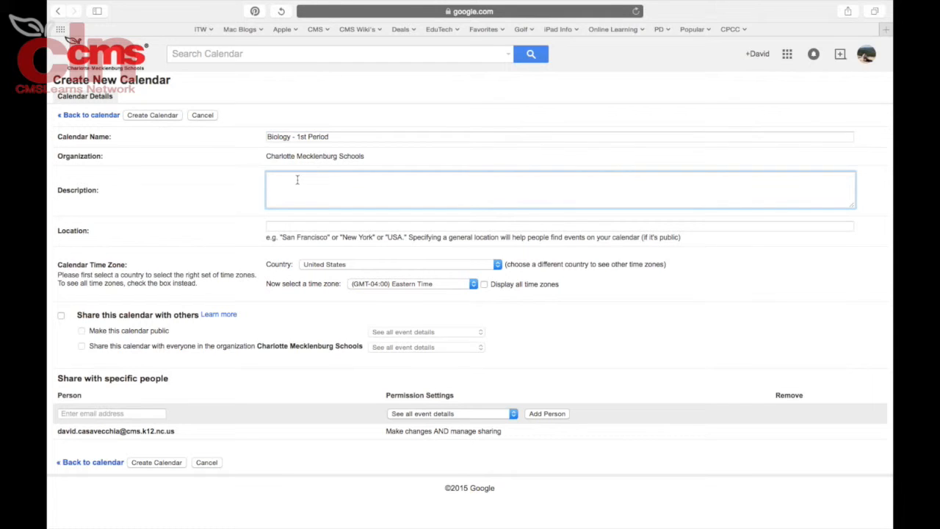
type("A calendar of events for 1st period Biology")
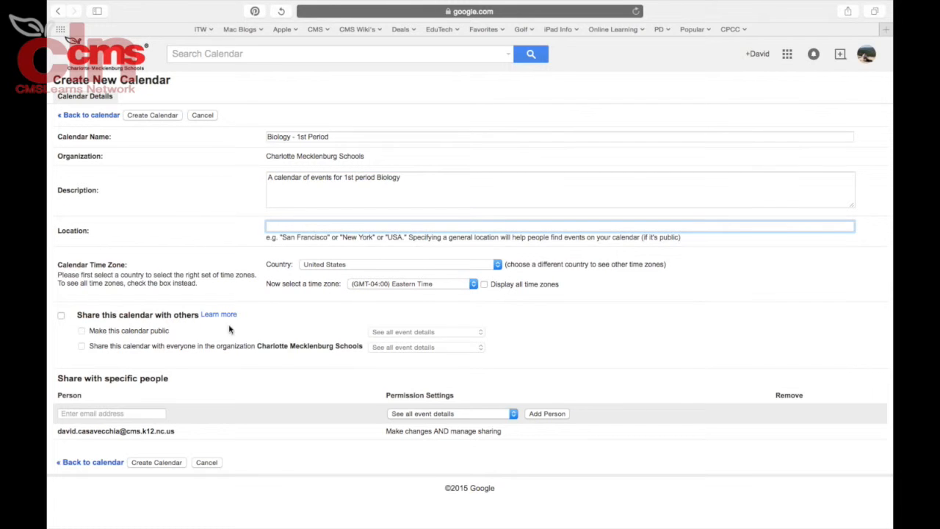
mouse_move(114, 349)
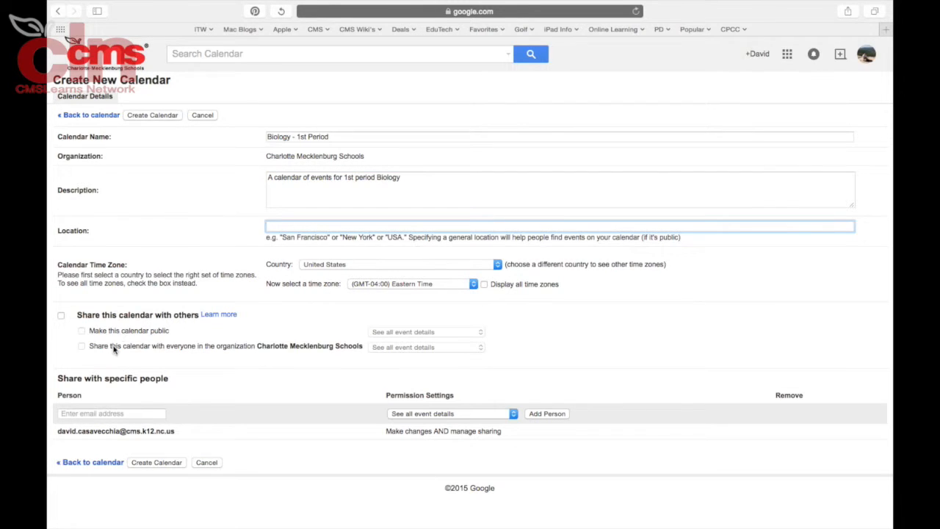
mouse_move(417, 335)
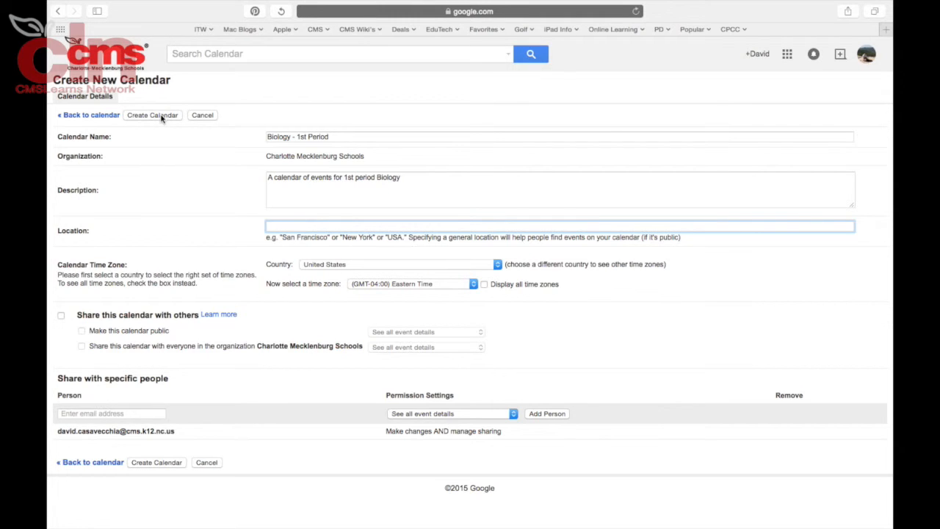
Step: Submit the Biology - 1st Period calendar with Create Calendar
left_click(152, 115)
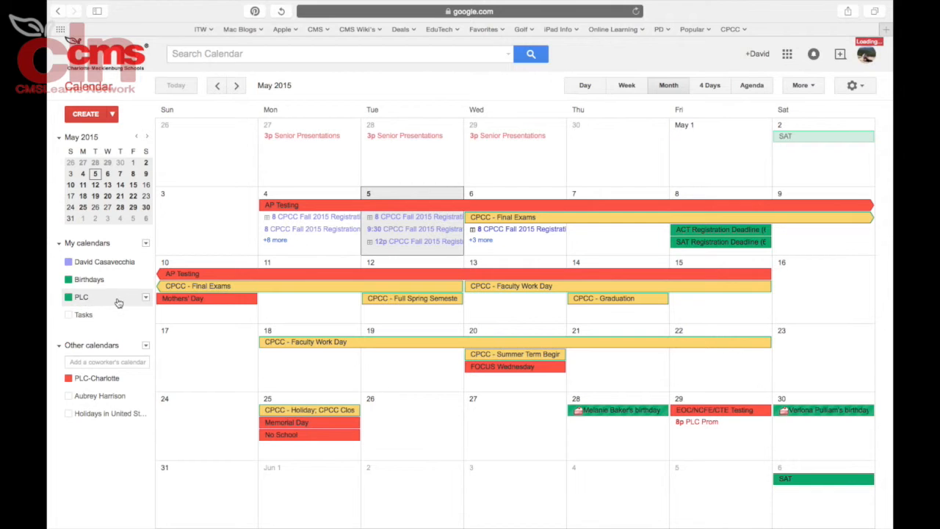